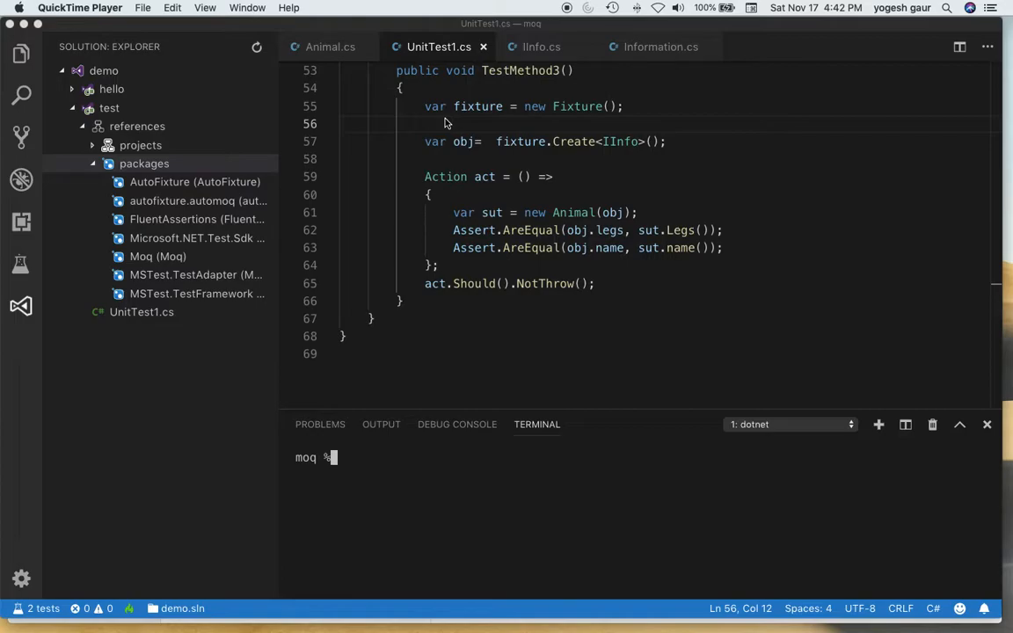
pyautogui.moveTo(479, 127)
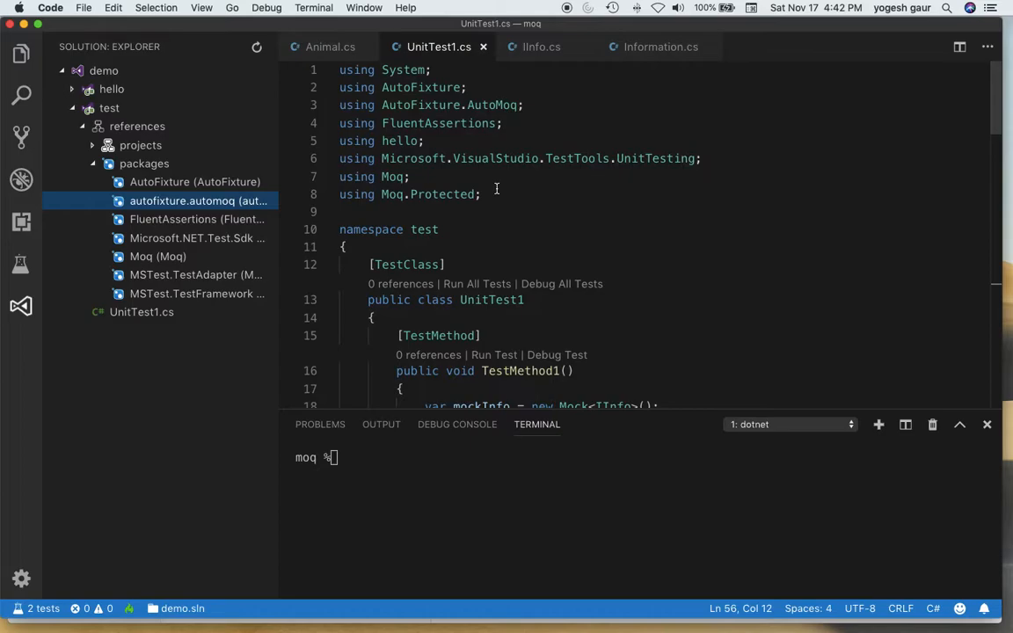
# - Review the AutoFixture and AutoMoq usings and peek at the IInfo interface definition
pyautogui.moveTo(339, 88); pyautogui.dragTo(525, 105)
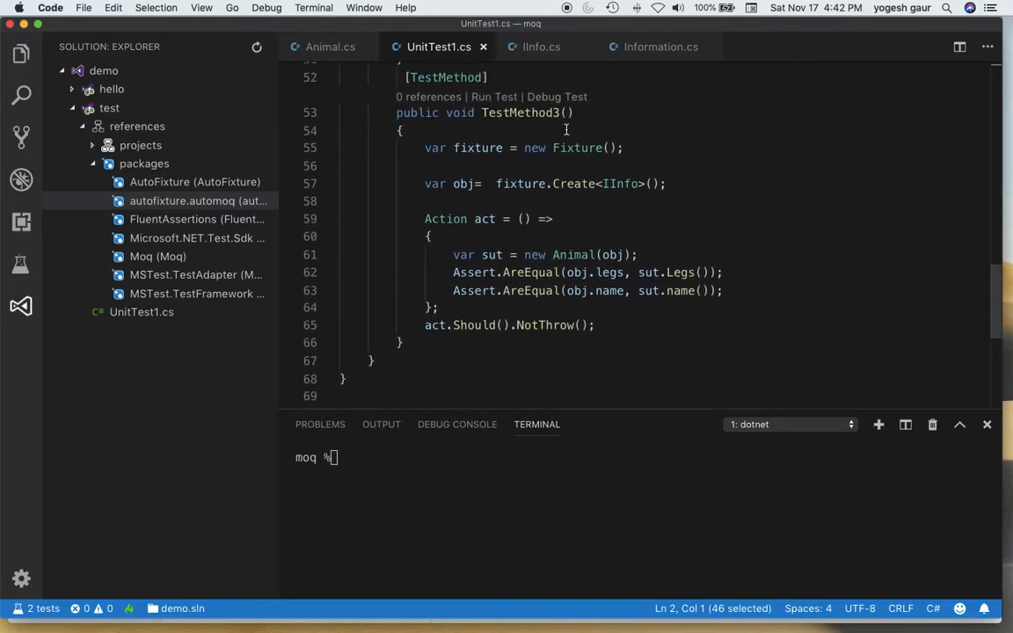
pyautogui.scroll(-3)
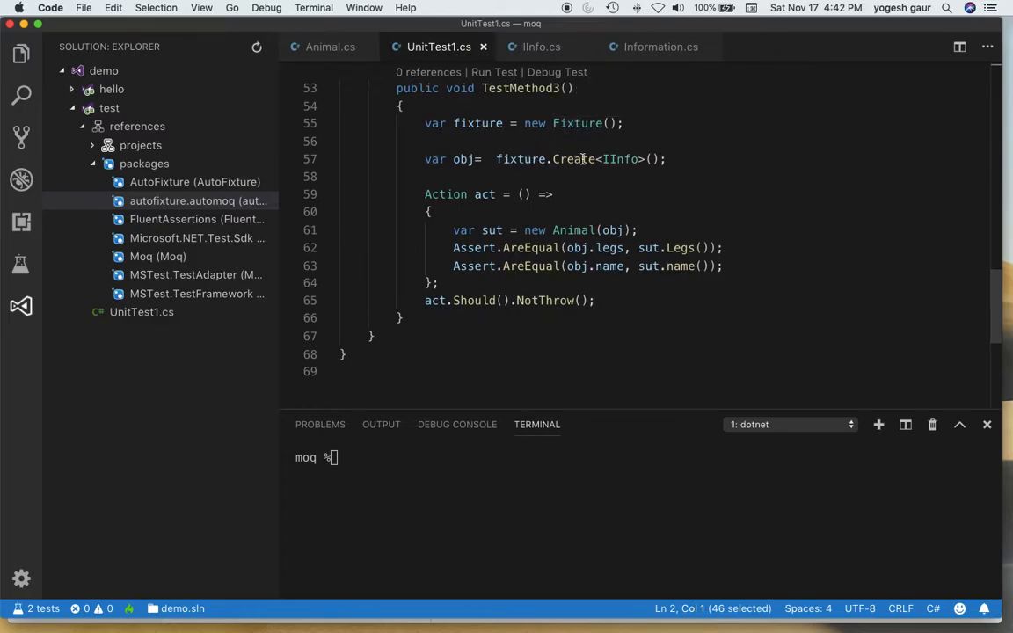
pyautogui.moveTo(541, 158)
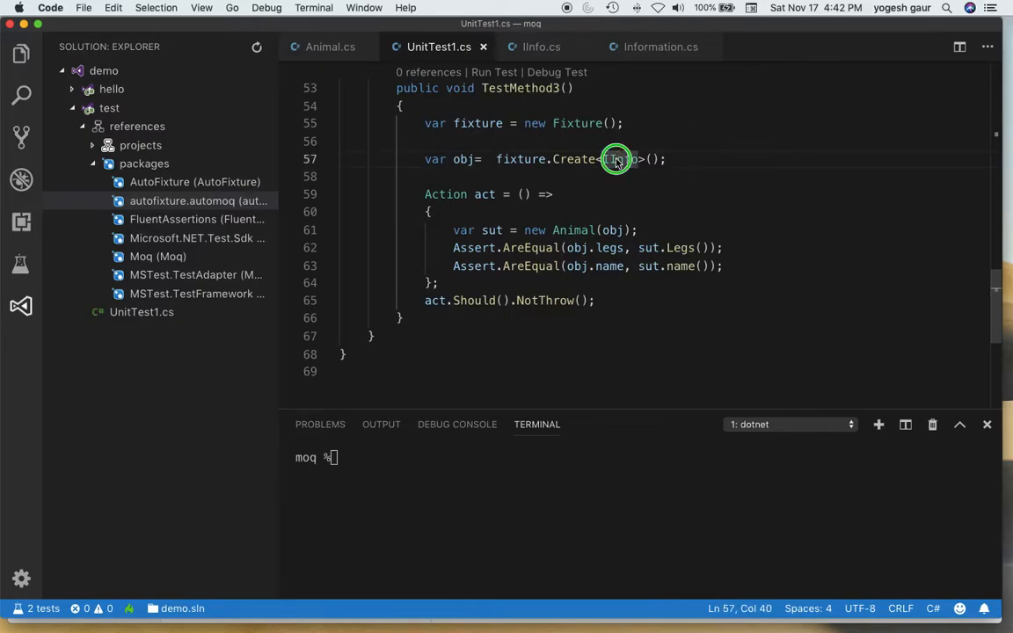
pyautogui.click(542, 46)
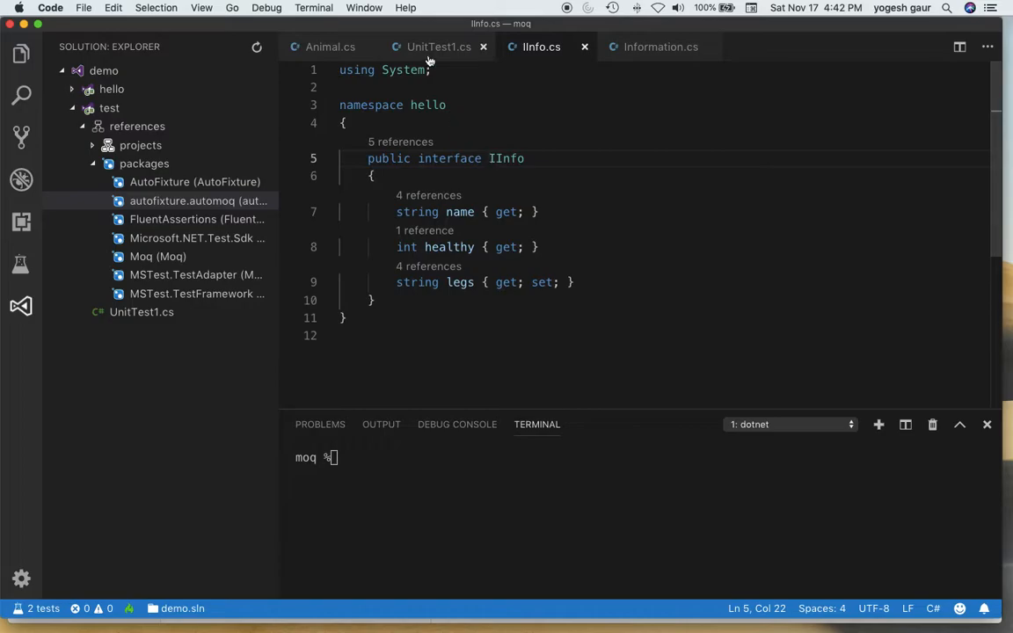
pyautogui.click(437, 46)
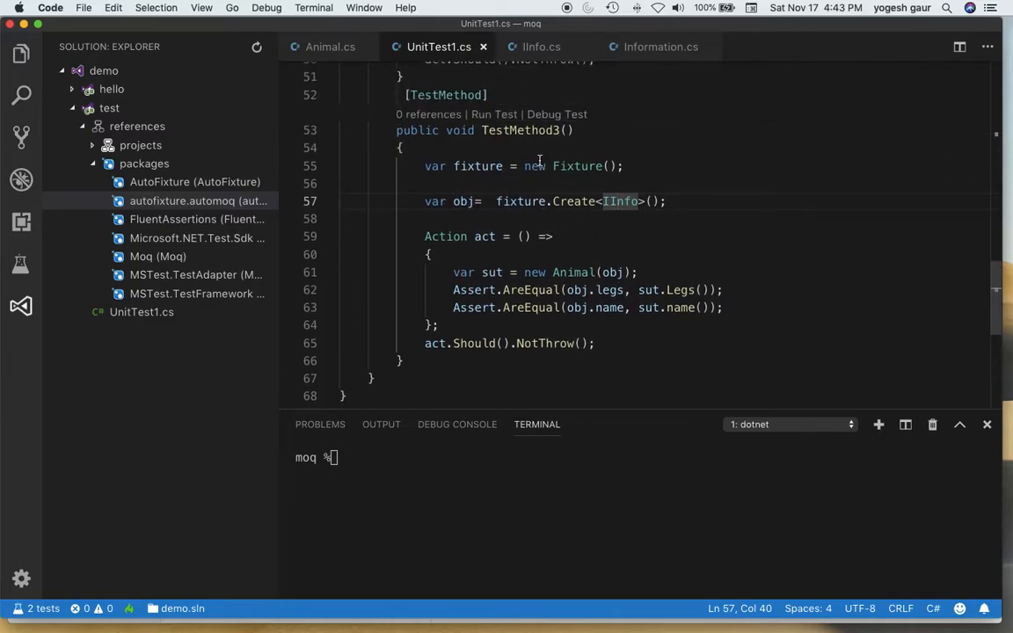
# - Run TestMethod3, which fails with an AutoFixture stack trace, and start a line after the fixture declaration
pyautogui.click(494, 115)
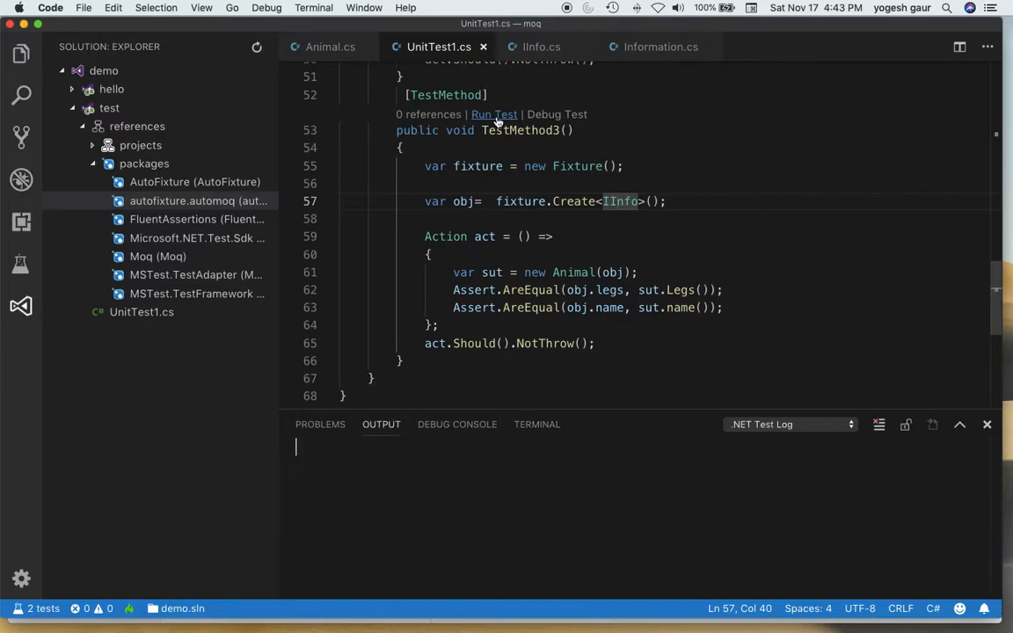
pyautogui.click(494, 115)
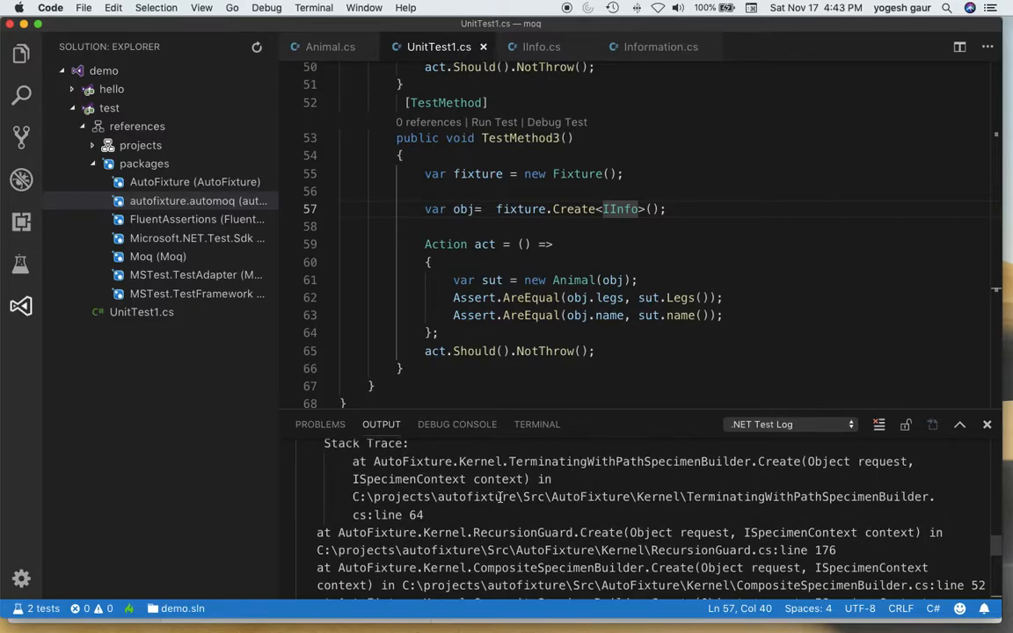
pyautogui.scroll(-3)
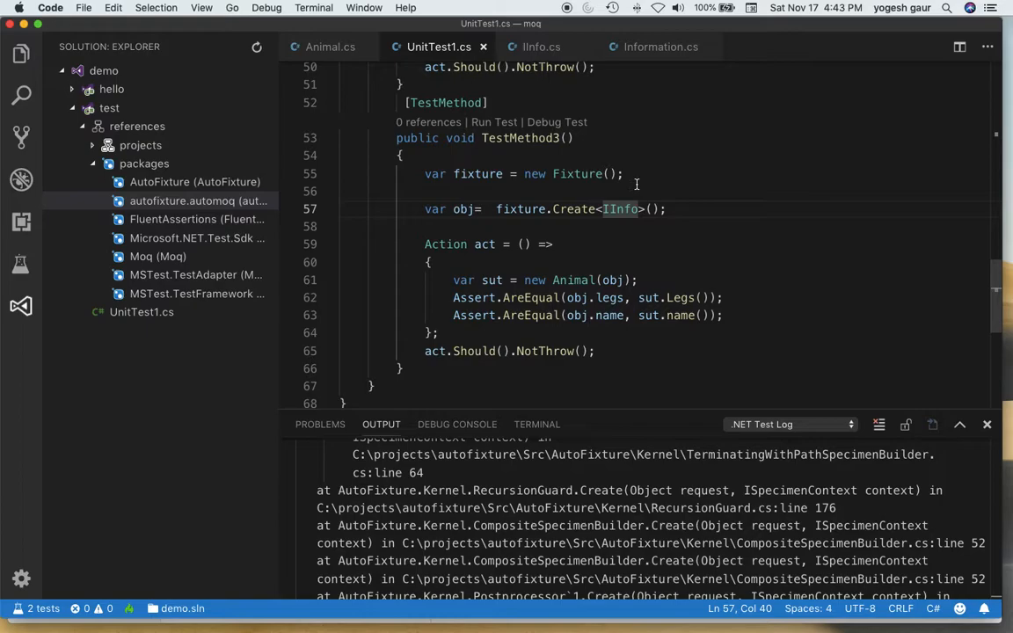
pyautogui.click(626, 175)
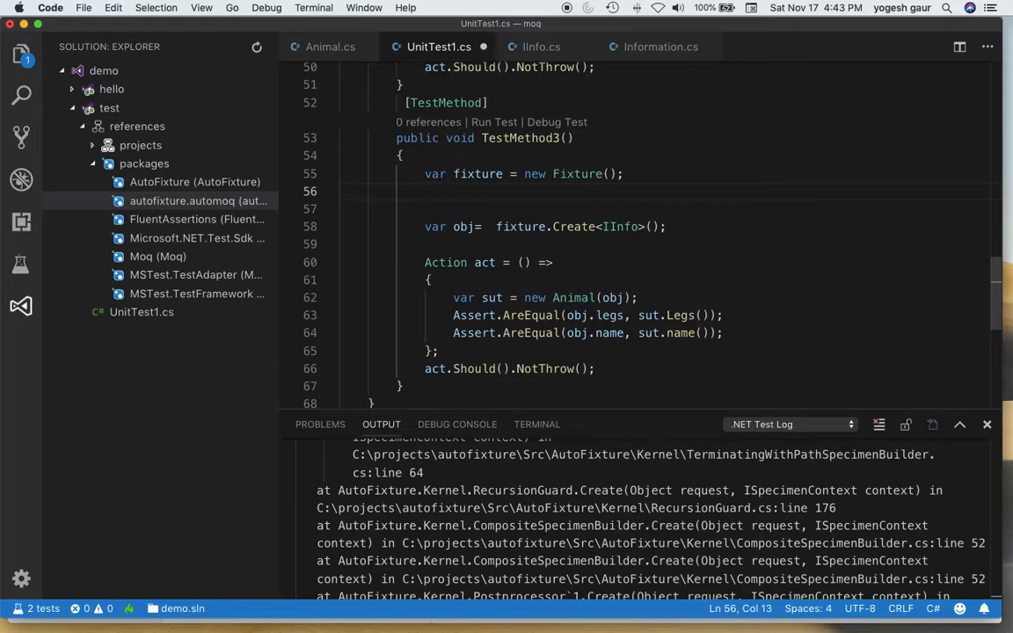
# - Add fixture.Customize(new AutoMoqCustomization()); below the fixture declaration via IntelliSense
pyautogui.write('fixture.')
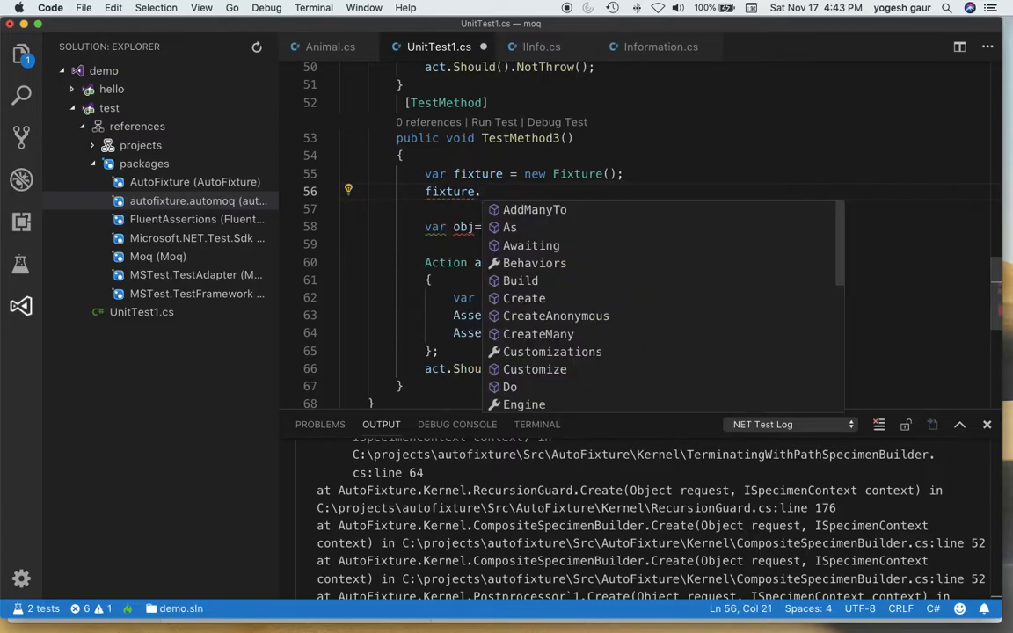
pyautogui.write('Customize')
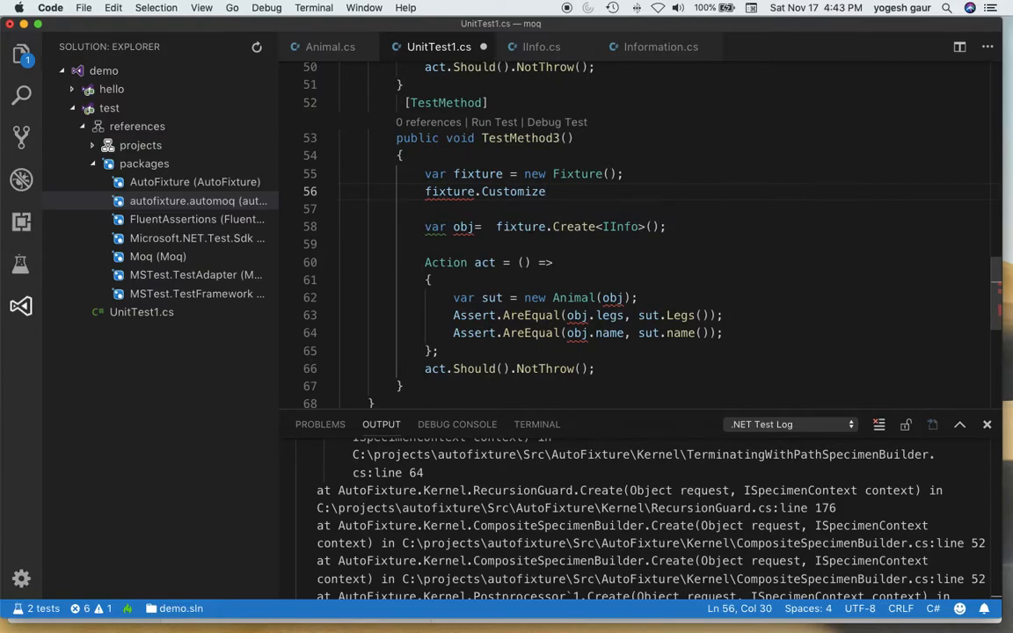
pyautogui.write('(new')
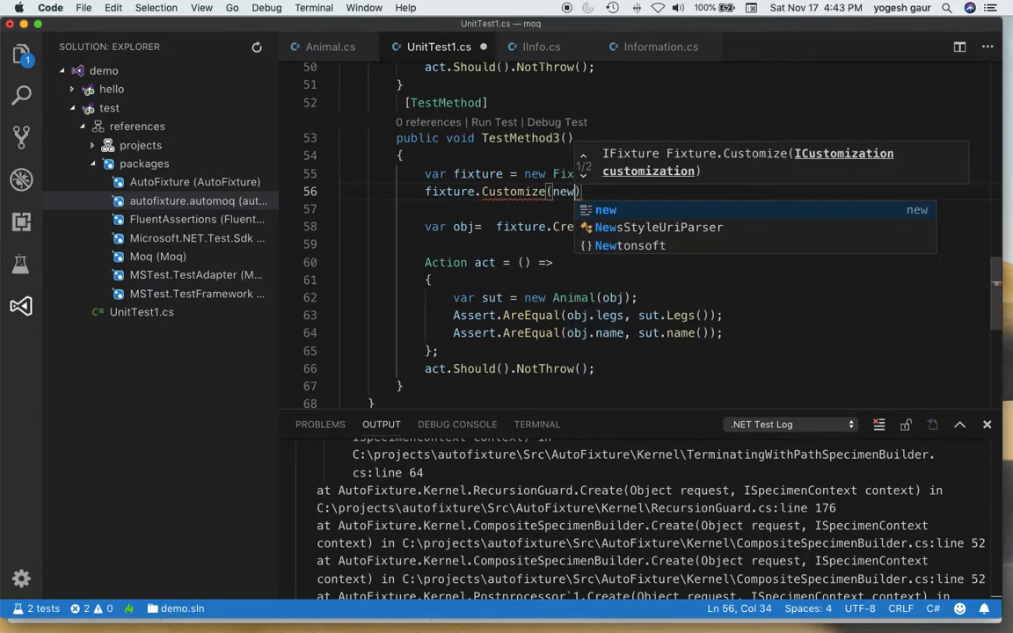
pyautogui.write('AutoMoqCustomization')
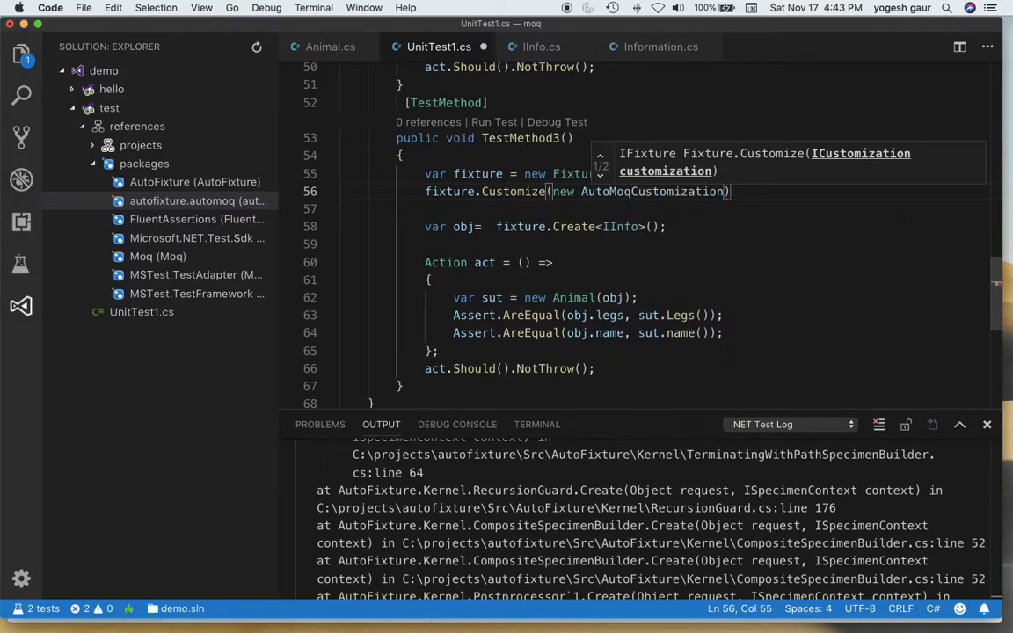
pyautogui.write('()')
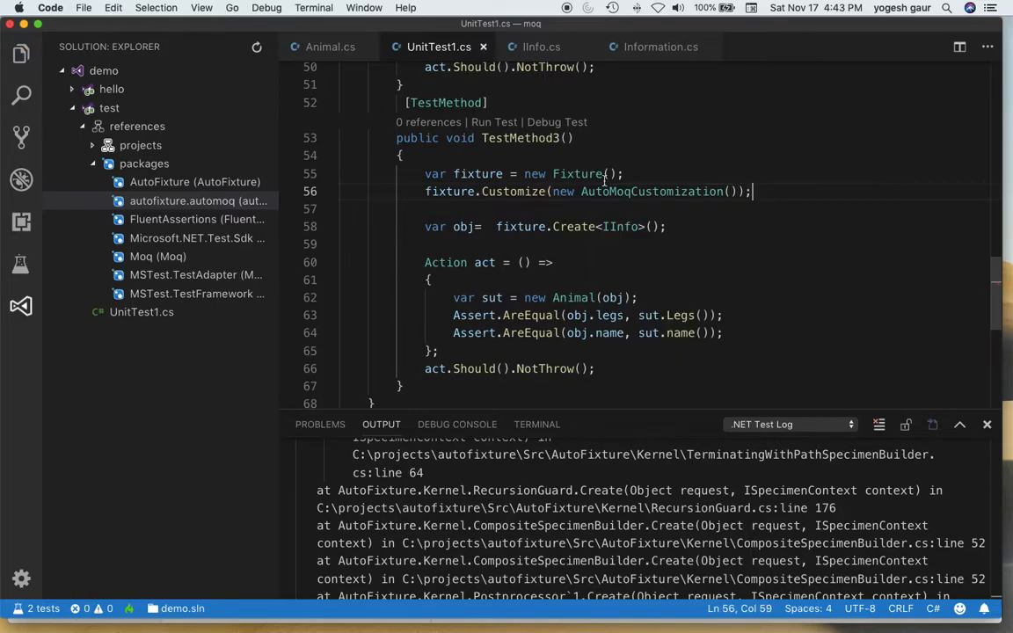
pyautogui.moveTo(633, 191)
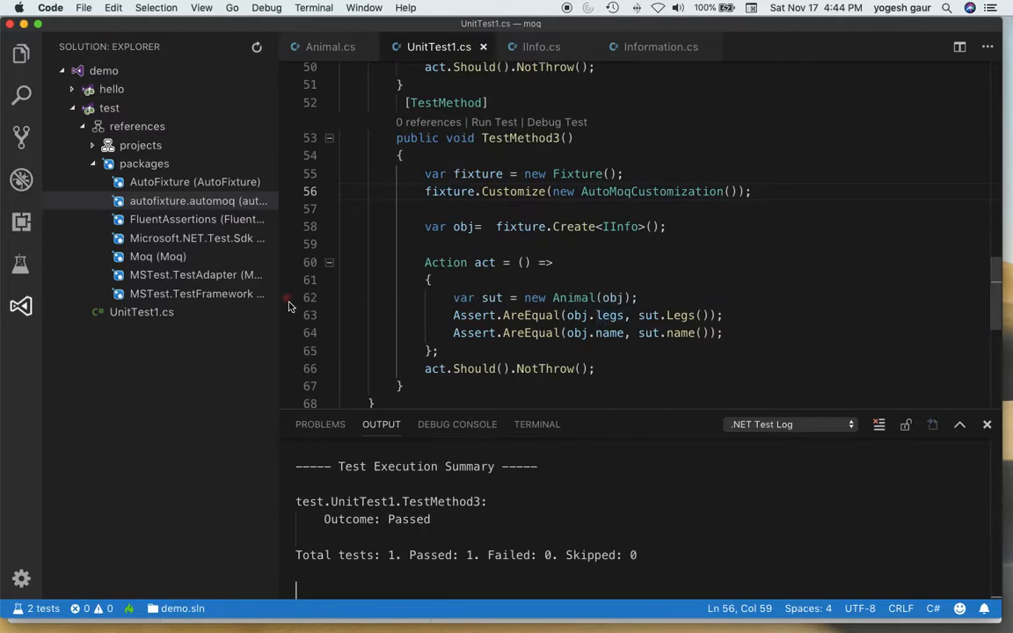
# - Debug TestMethod3 with a breakpoint on the first assertion and let it run to completion
pyautogui.click(287, 297)
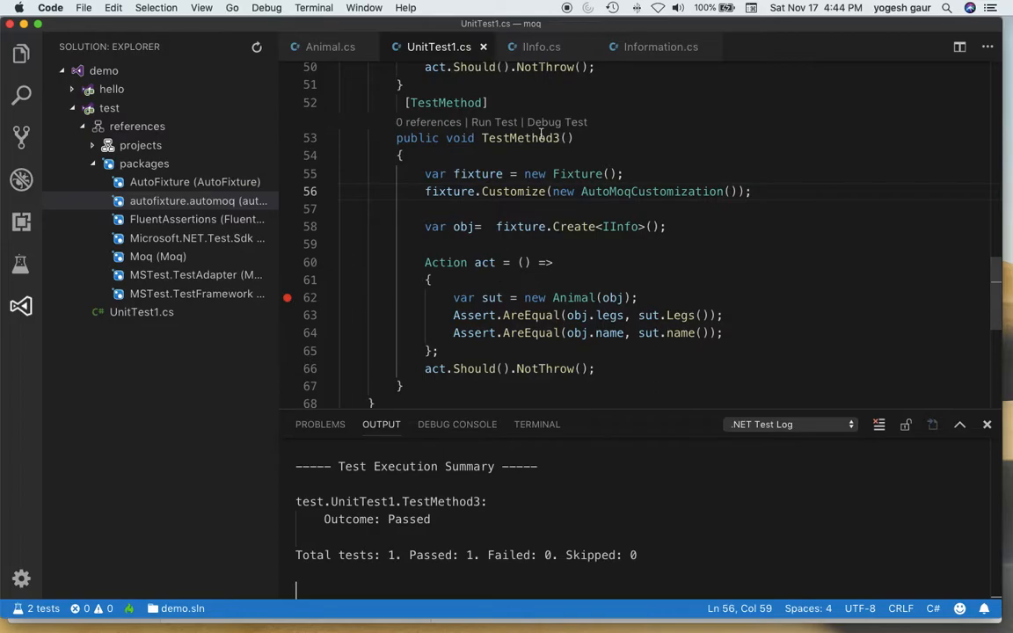
pyautogui.click(556, 123)
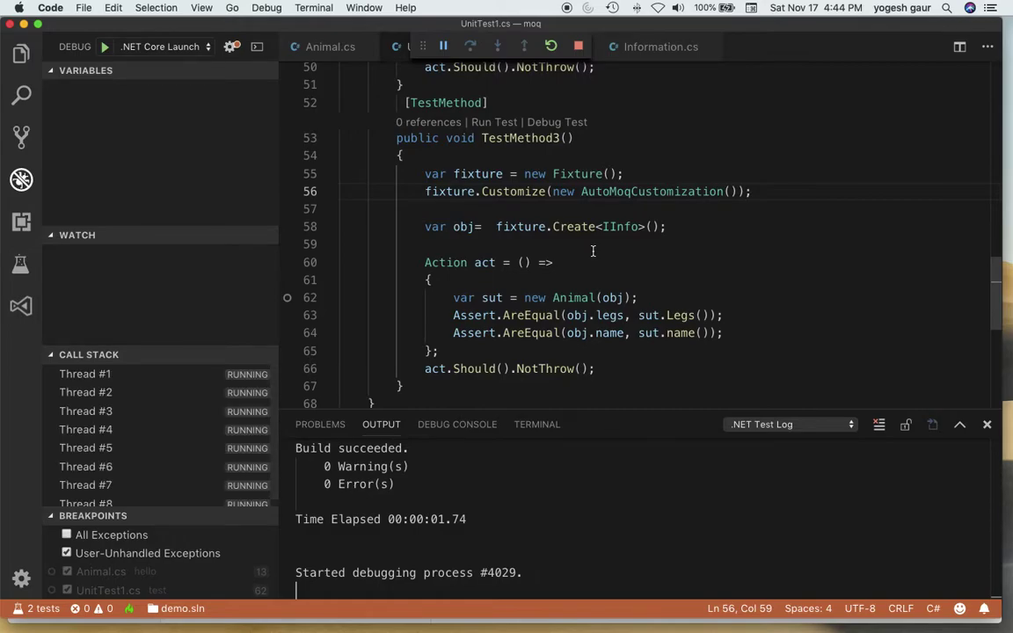
pyautogui.click(286, 298)
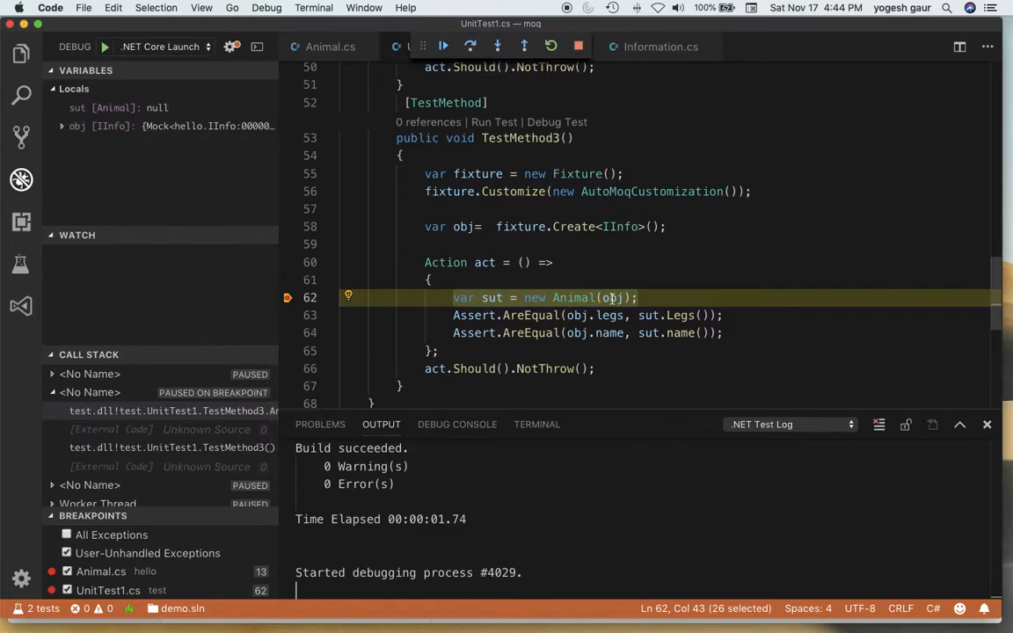
pyautogui.moveTo(612, 297)
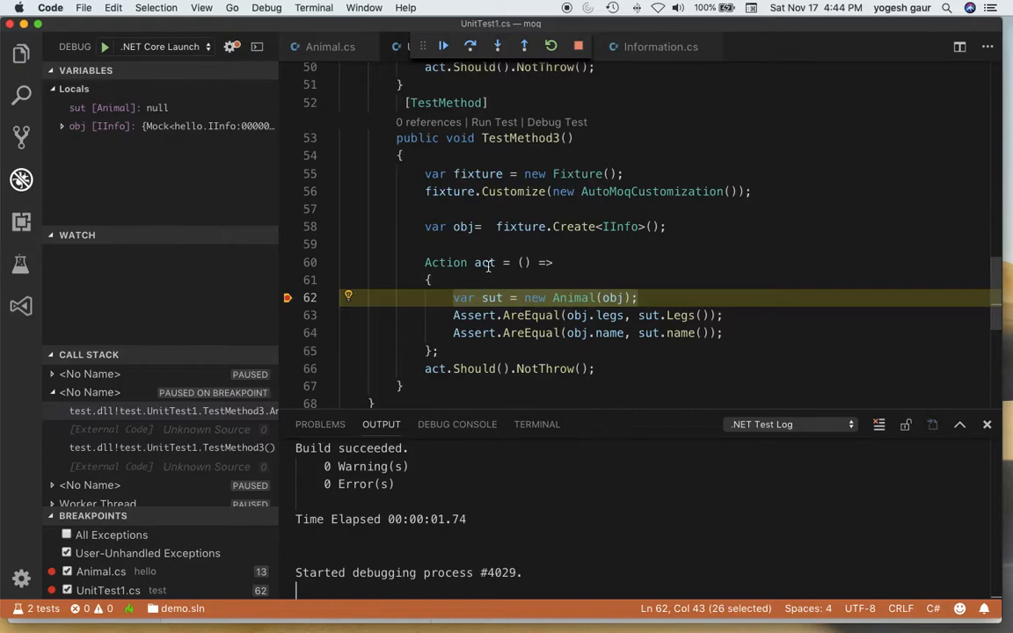
pyautogui.scroll(-3)
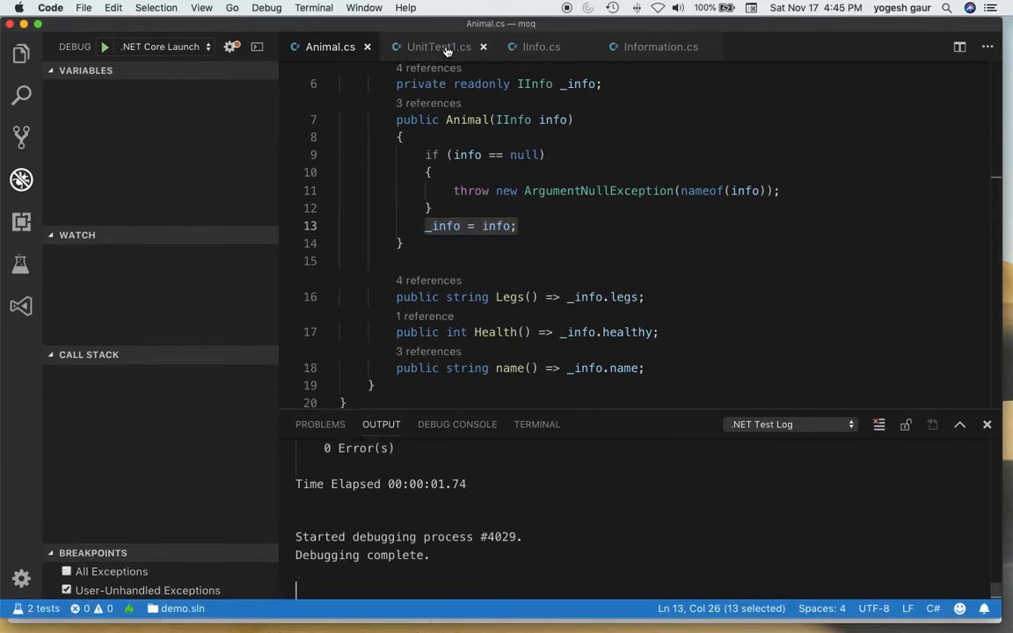
# - Back in UnitTest1.cs, set a breakpoint on the Animal construction line
pyautogui.click(436, 46)
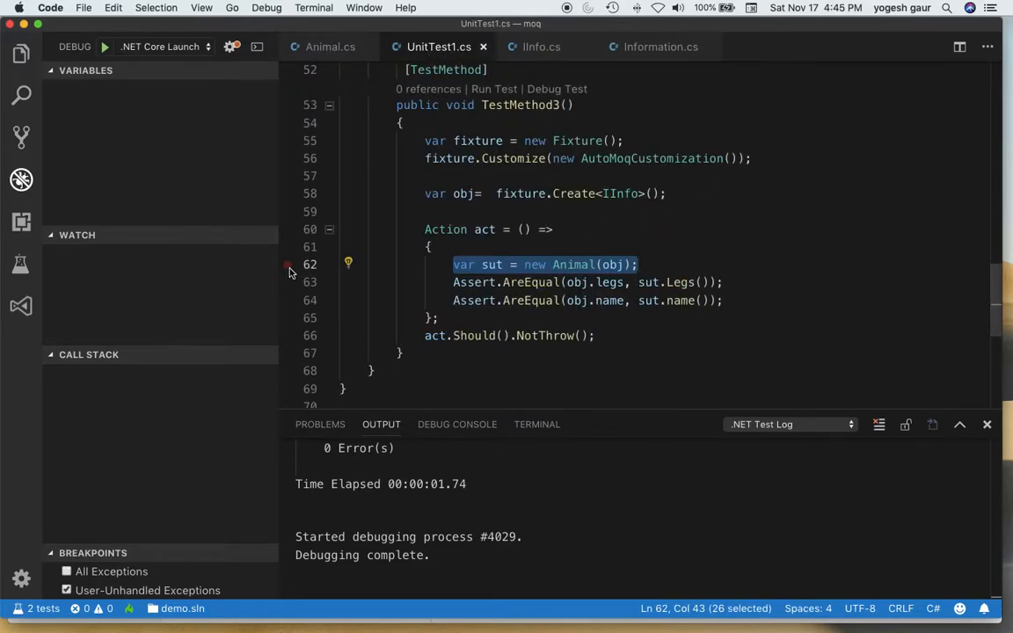
pyautogui.click(286, 263)
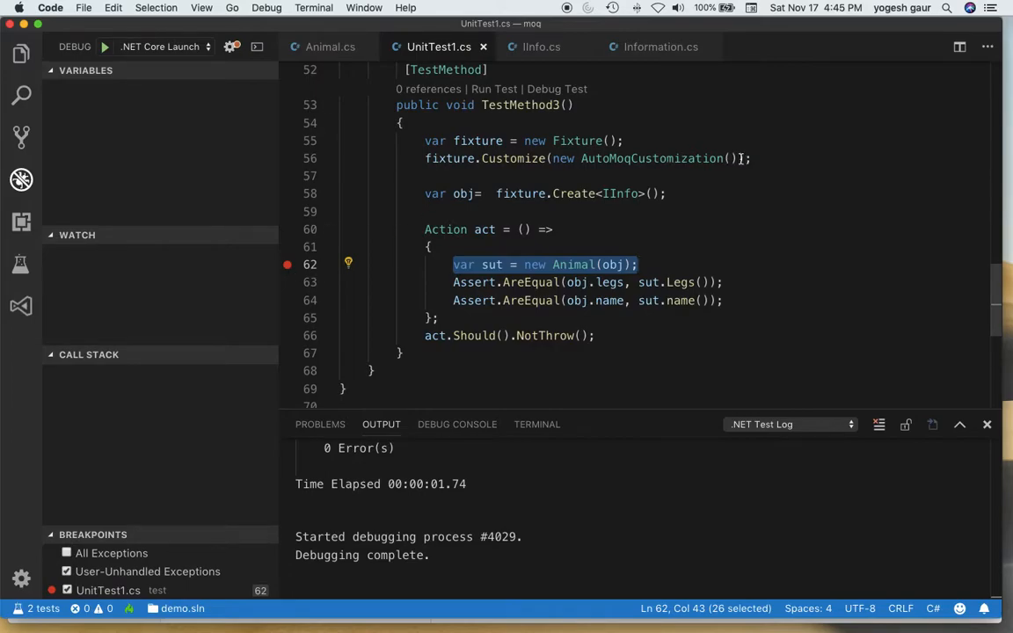
pyautogui.click(749, 158)
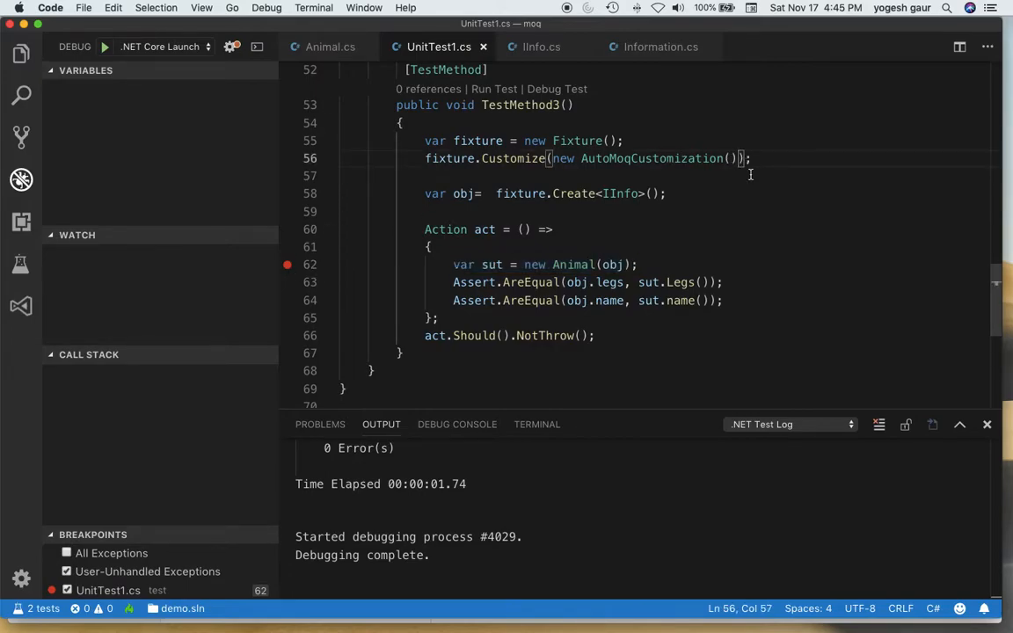
# - Add { ConfigureMembers = true } after new AutoMoqCustomization()
pyautogui.write('{}')
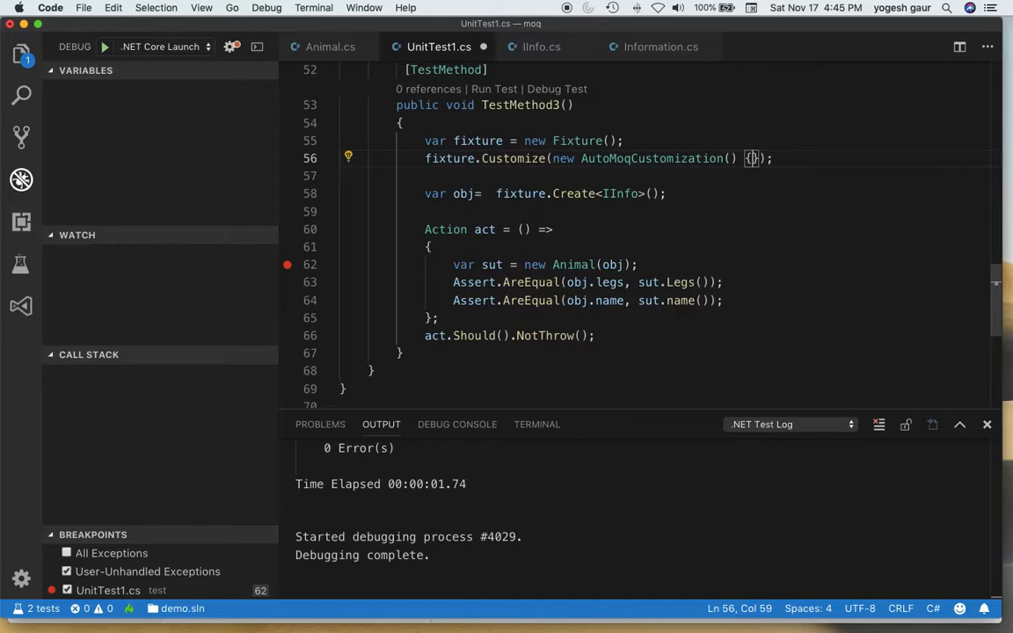
pyautogui.write('ConfigureMembers')
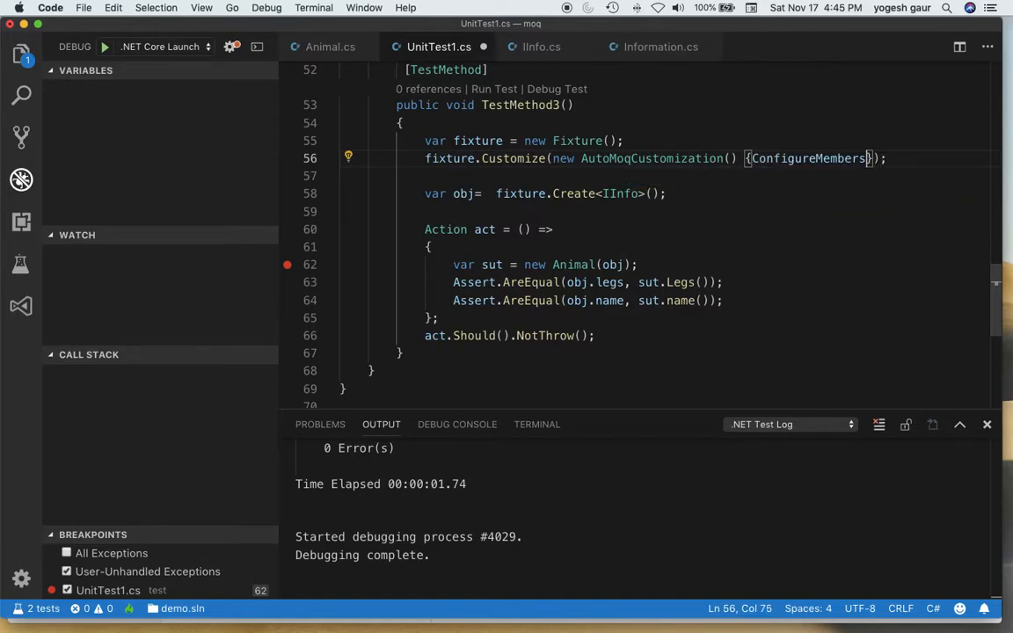
pyautogui.write('= tu')
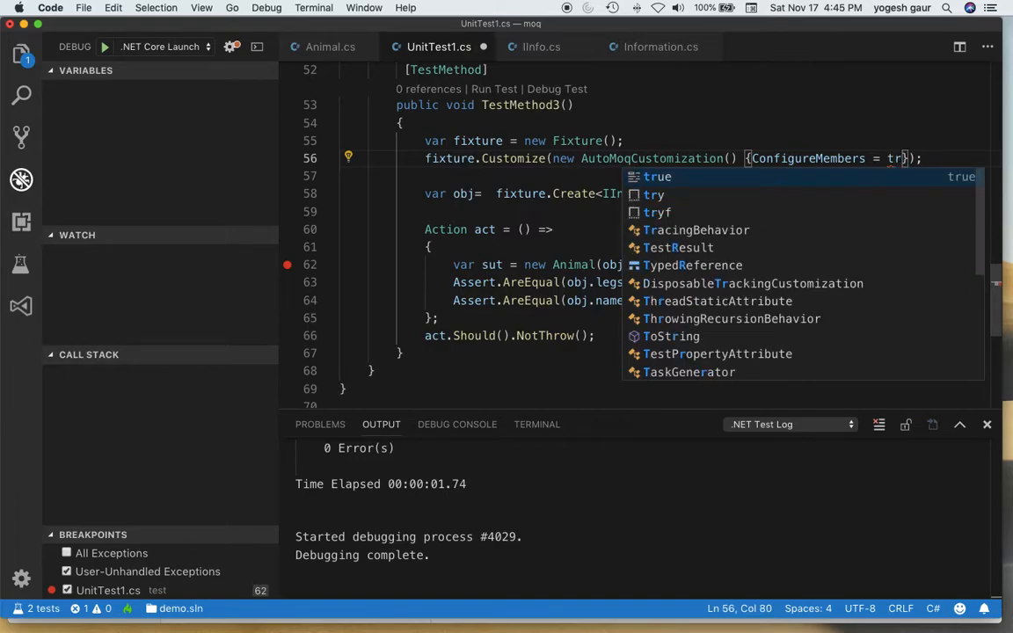
pyautogui.press('Enter')
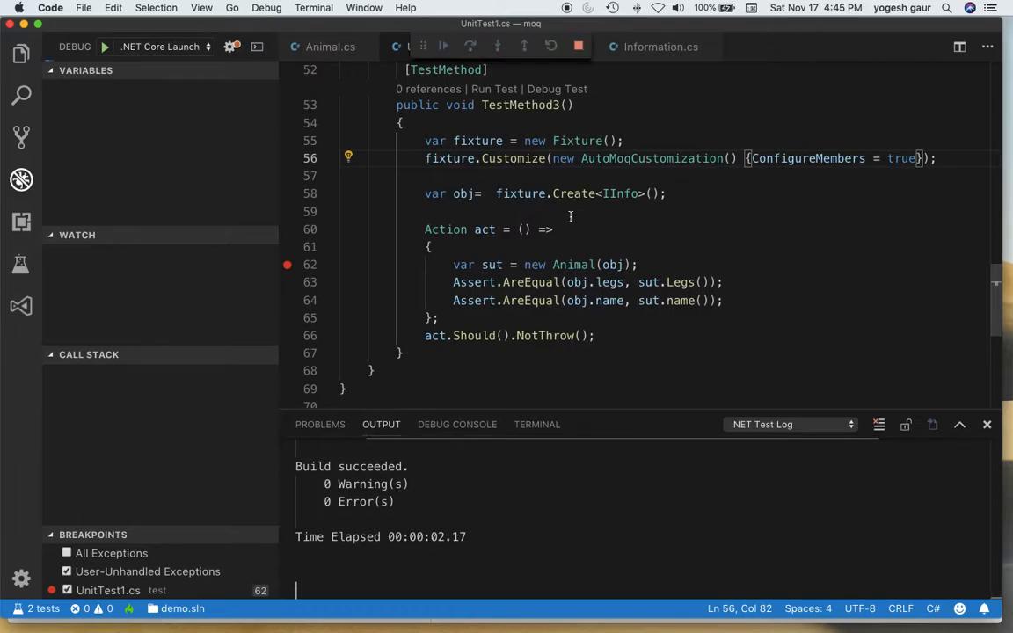
# - Inspect the mocked IInfo obj's healthy, legs and name values at the breakpoint
pyautogui.click(105, 45)
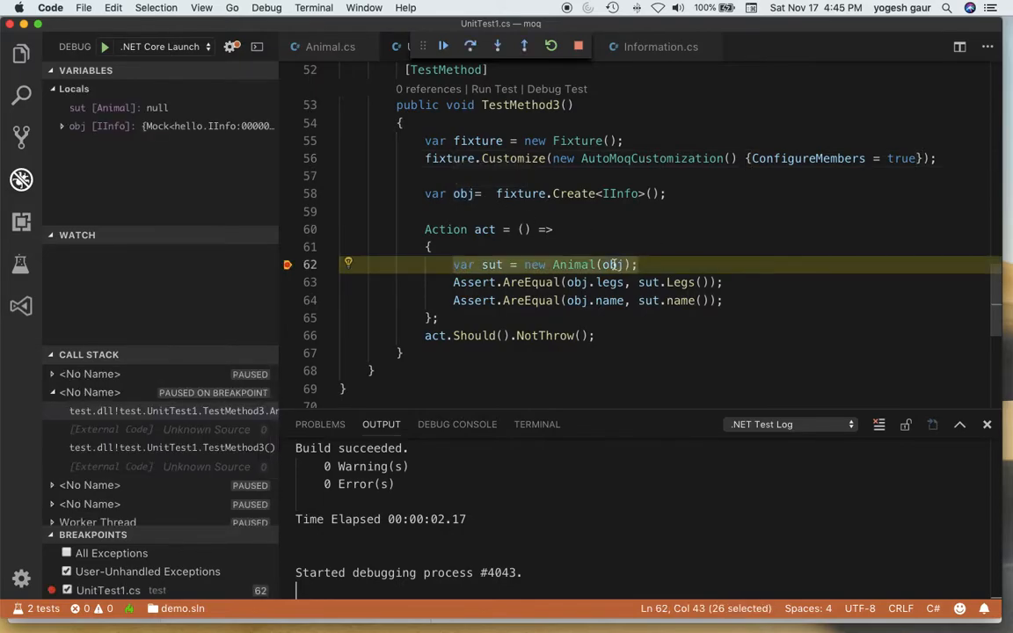
pyautogui.moveTo(613, 264)
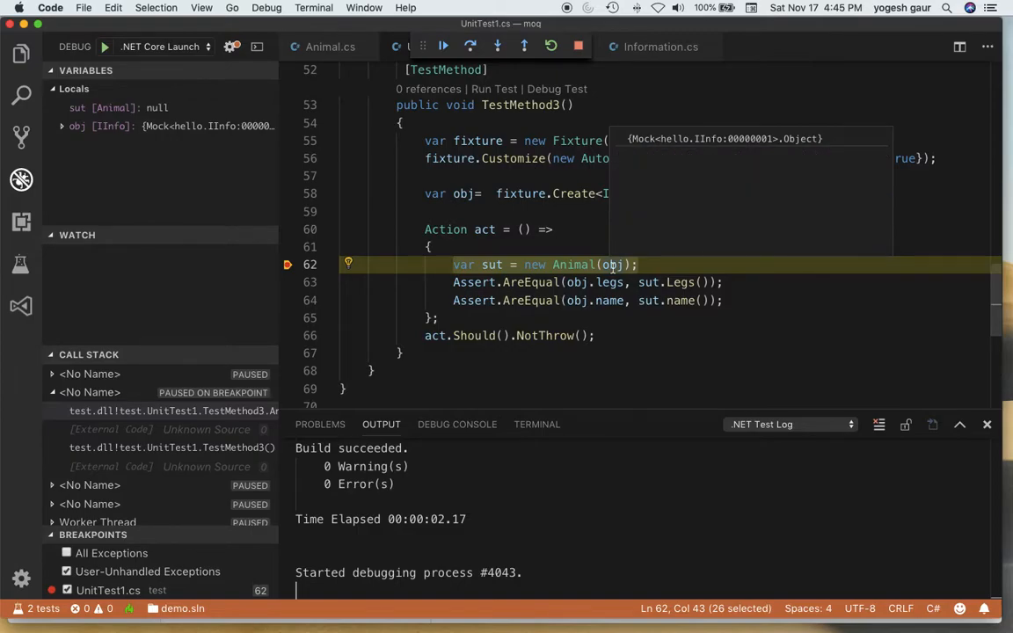
pyautogui.moveTo(612, 264)
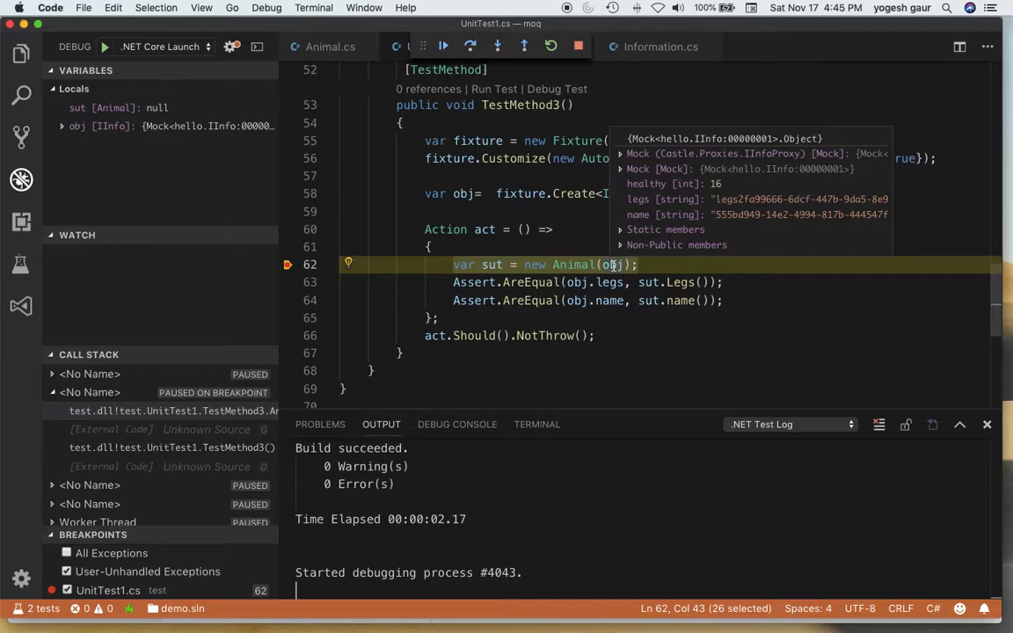
pyautogui.moveTo(532, 158)
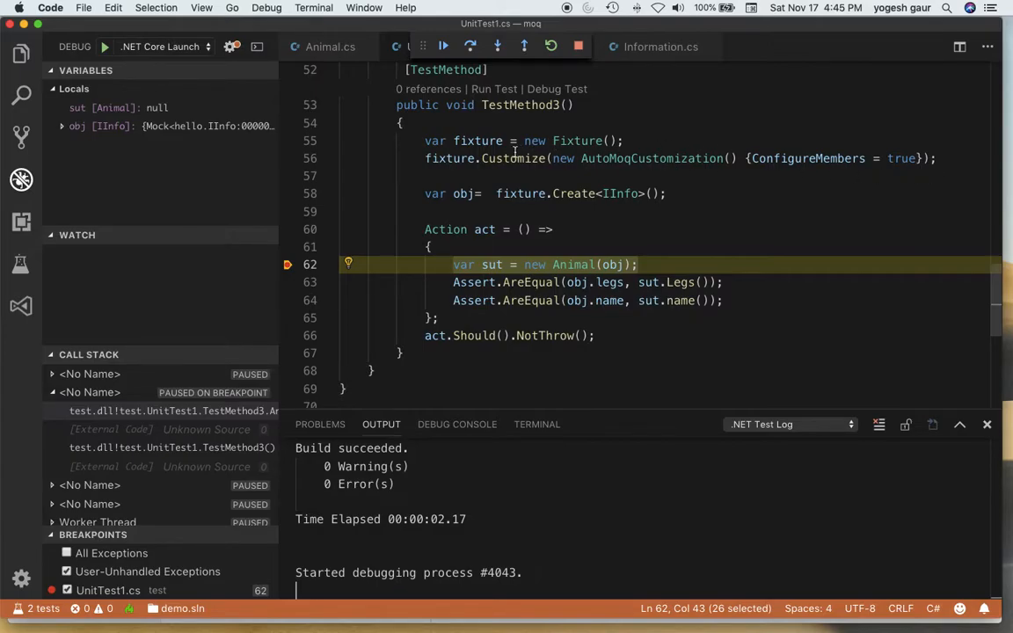
pyautogui.moveTo(640, 193)
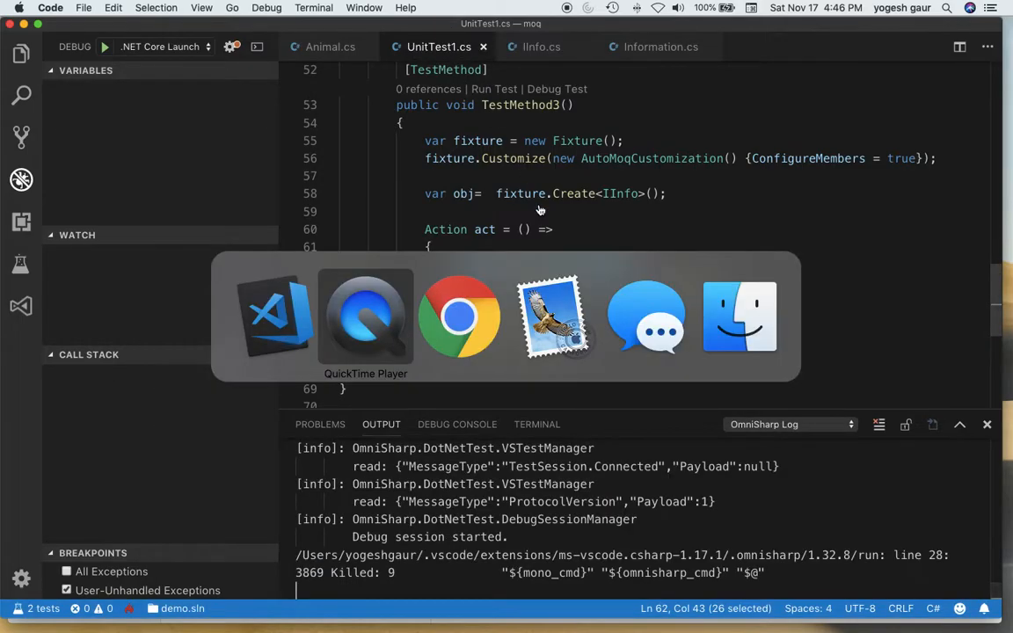
# - In Chrome, trim the site search to 'c# unit testing with AutoFixture in 5 min'
pyautogui.click(459, 317)
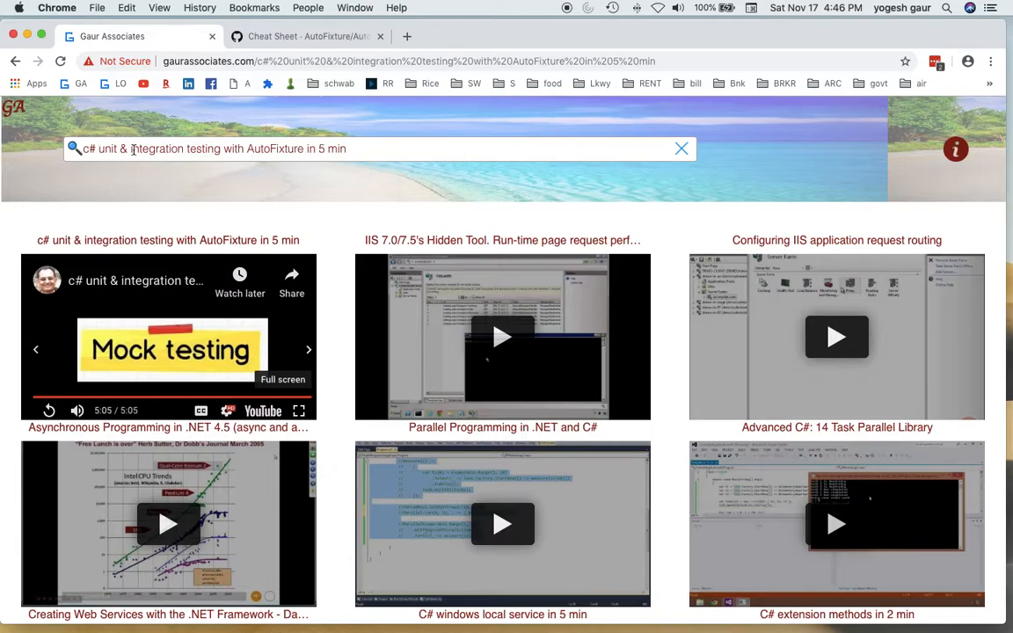
pyautogui.click(123, 147)
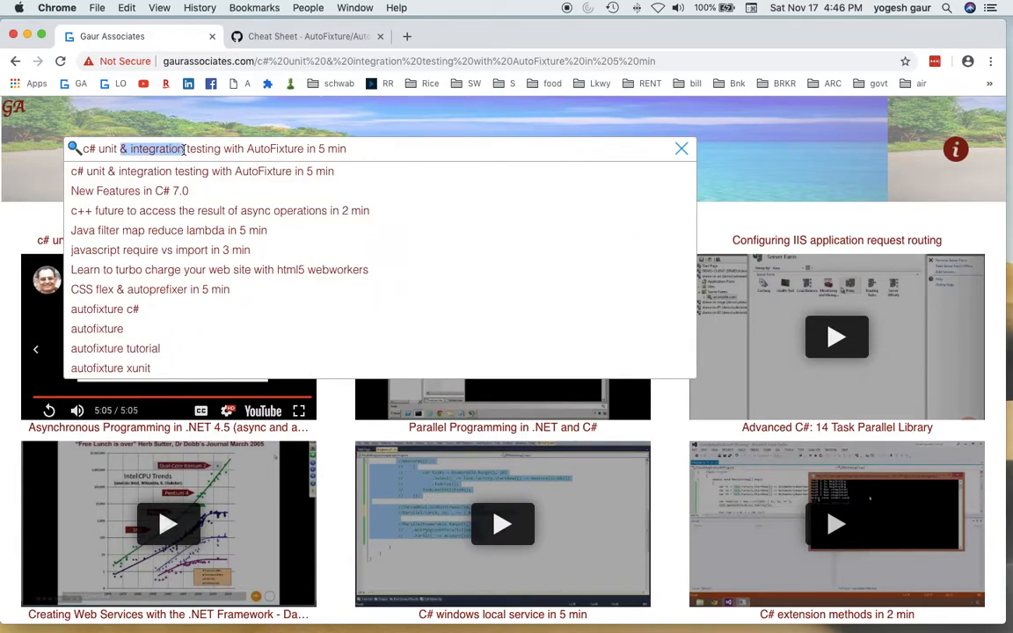
pyautogui.press('Backspace')
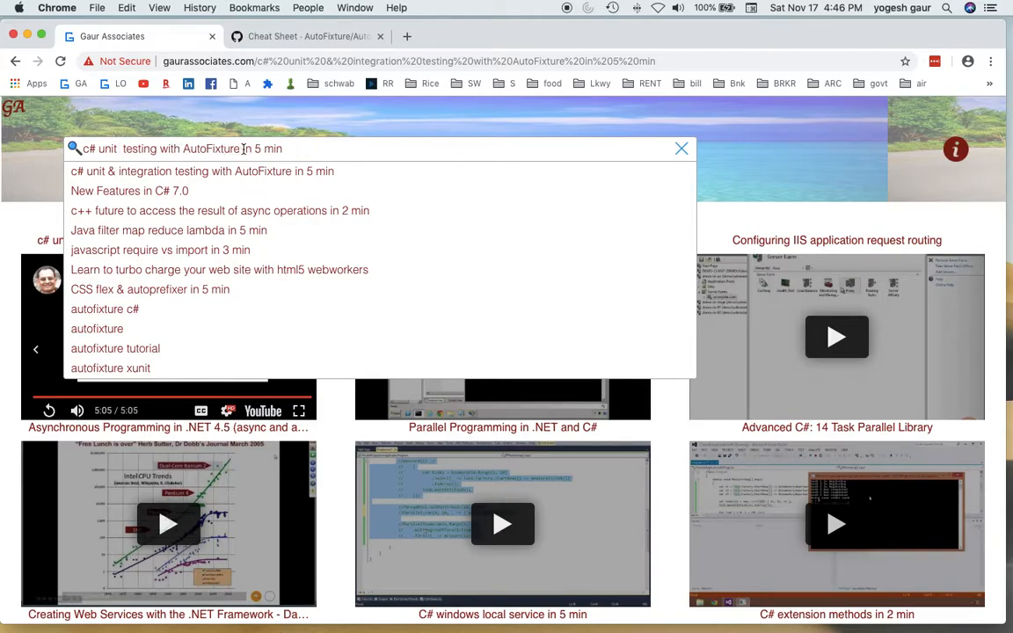
pyautogui.moveTo(707, 148)
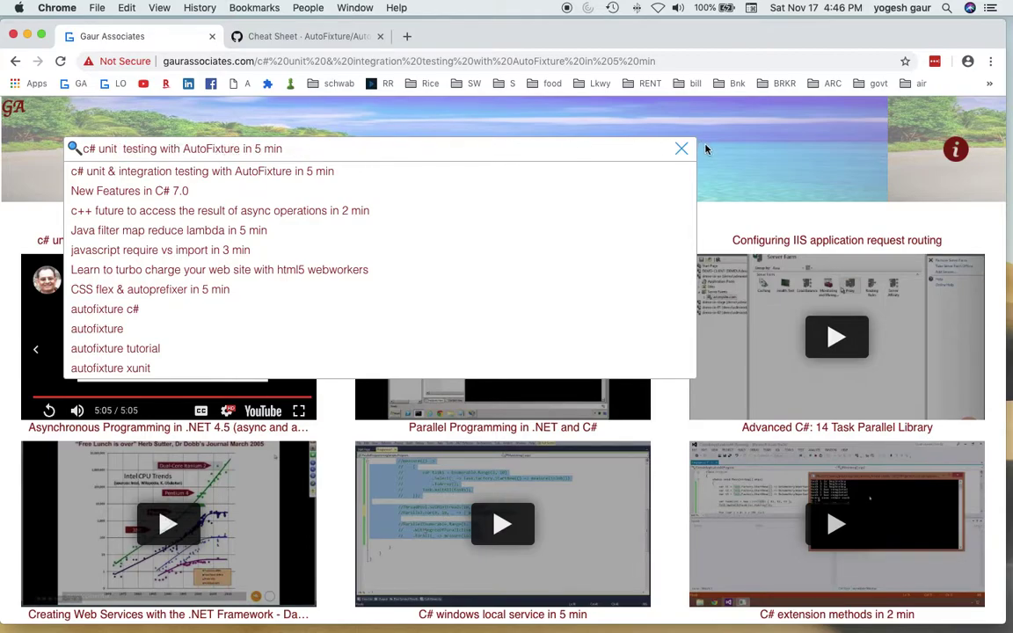